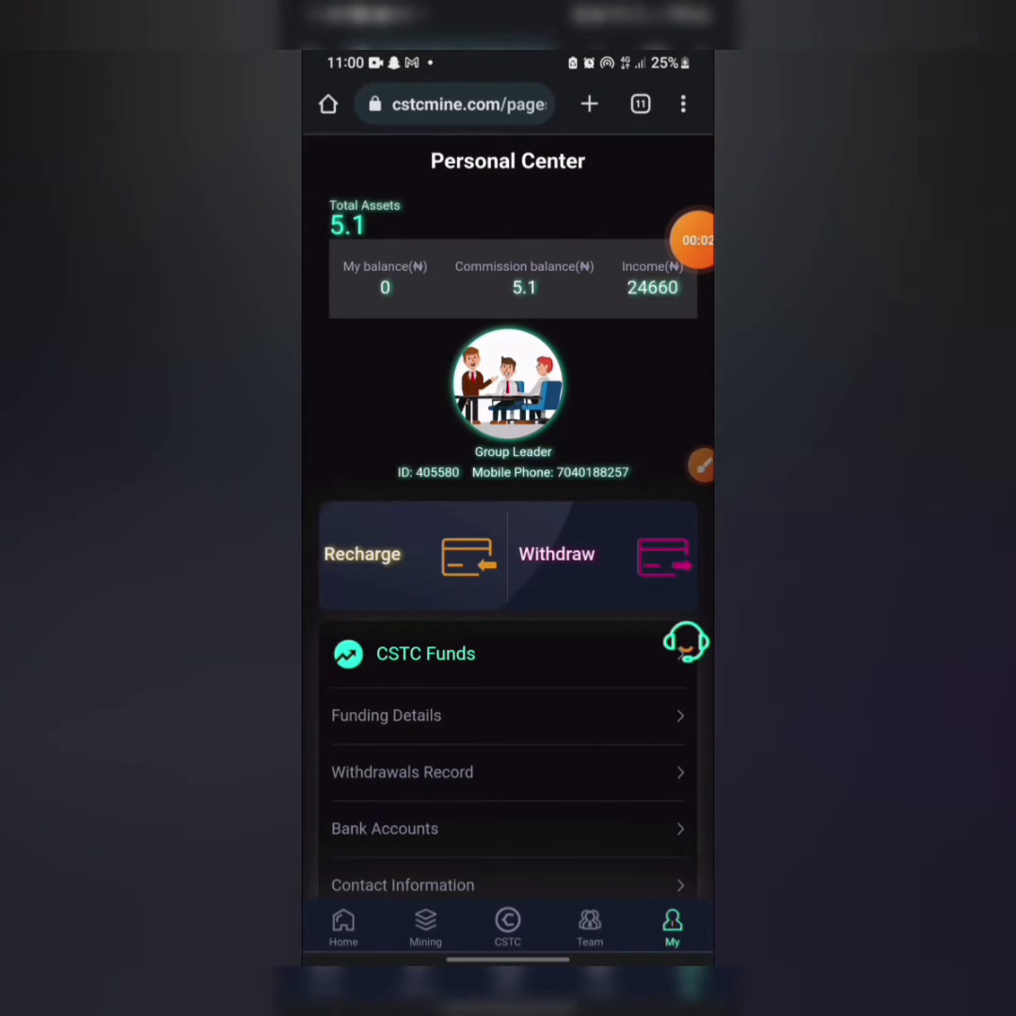
Go to the CSTCMINE home page showing mining shortcuts, uptime and the market chart
click(343, 928)
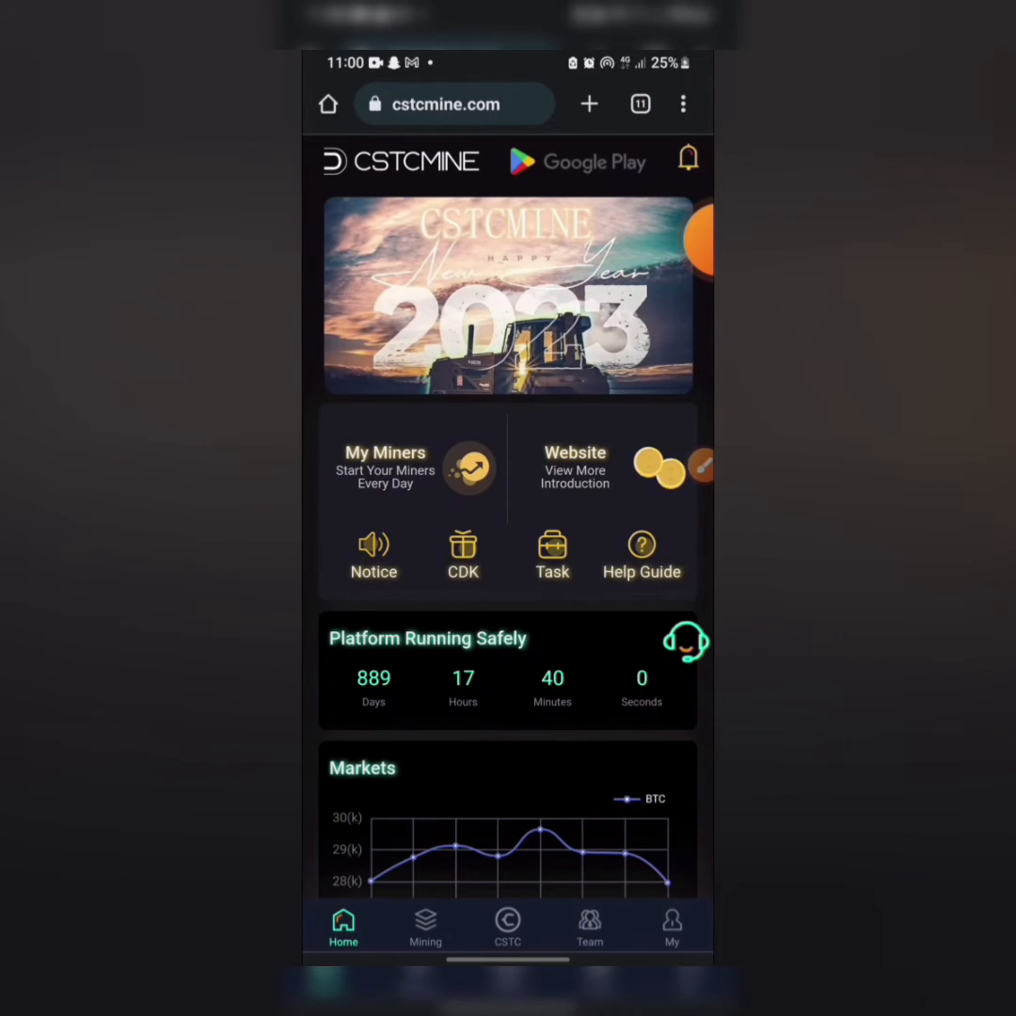
Browse the mining lease list of rentable miners with prices, daily income and sold-out machines
click(425, 928)
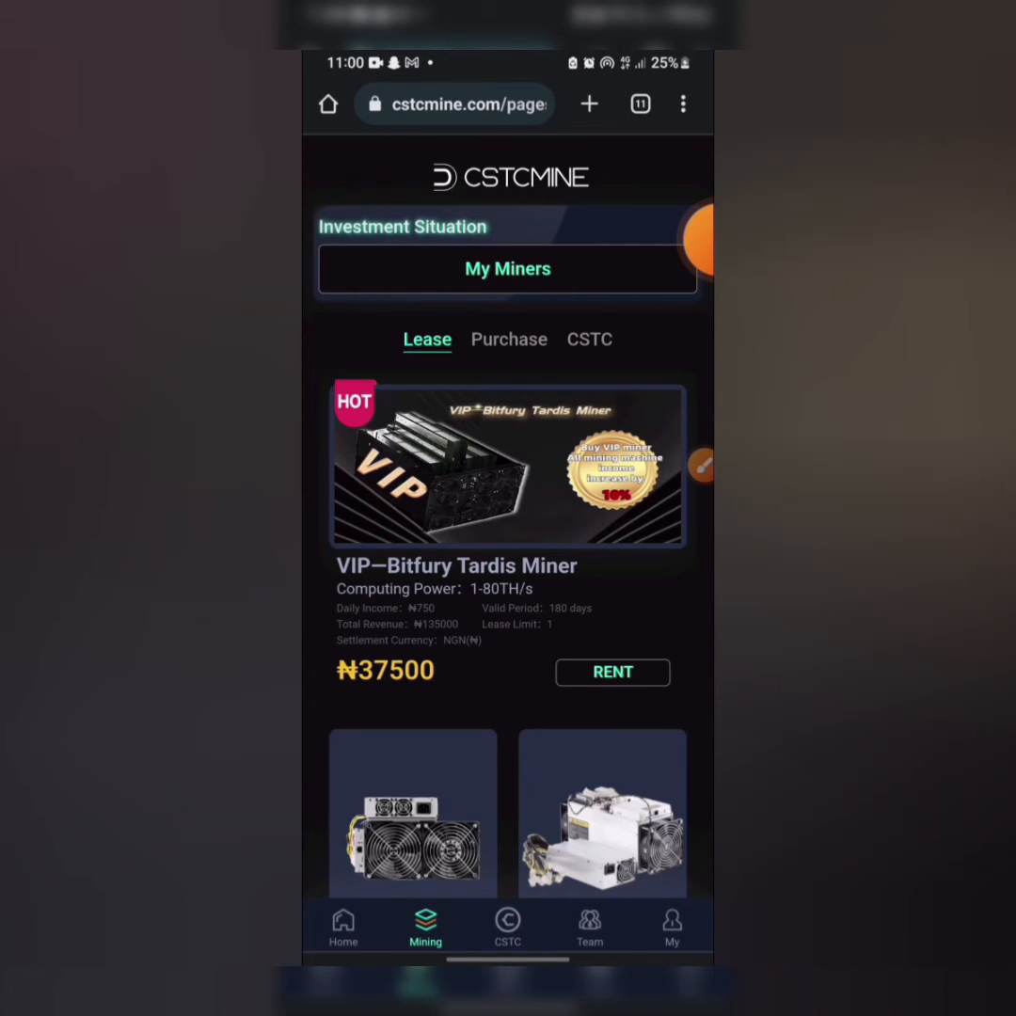
scroll(down, 3)
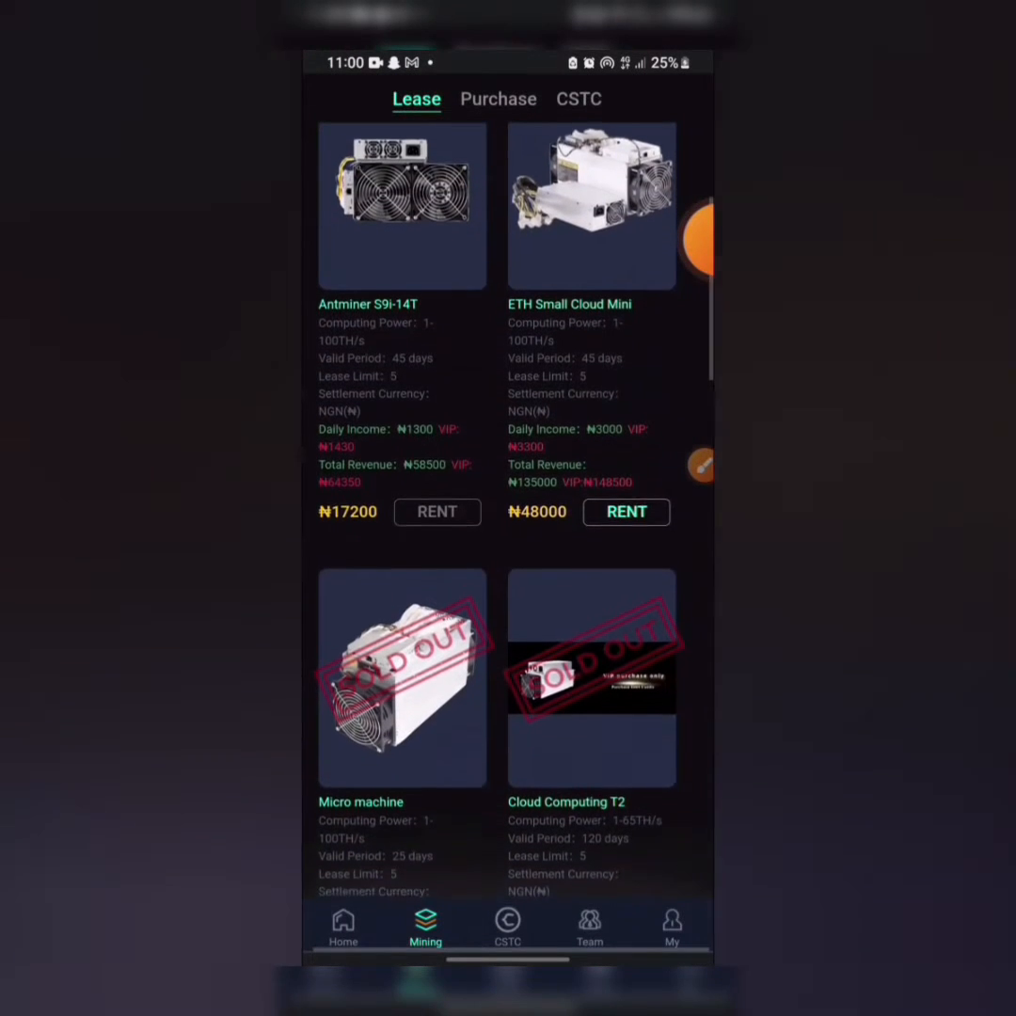
scroll(down, 3)
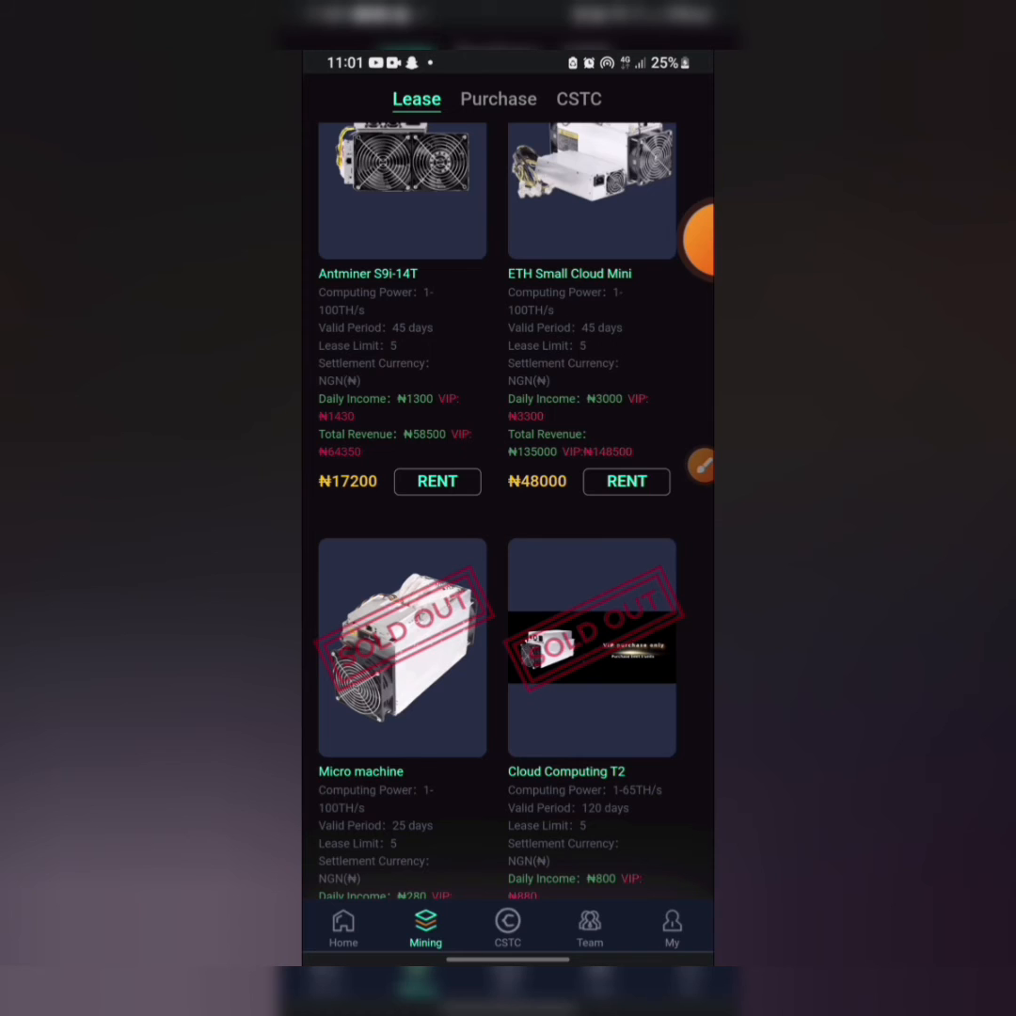
View the withdrawals record from the My page, with the ₦22360 withdrawal still processing
click(672, 927)
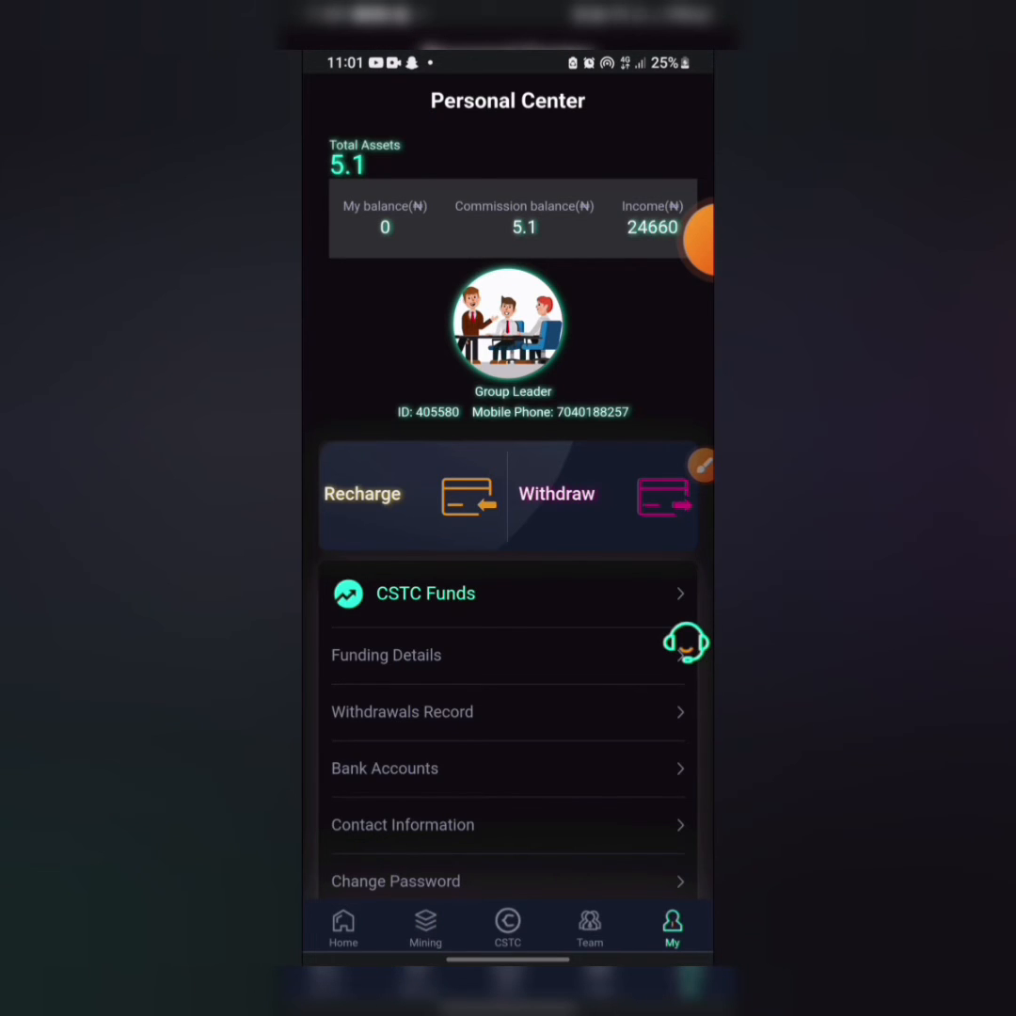
click(403, 712)
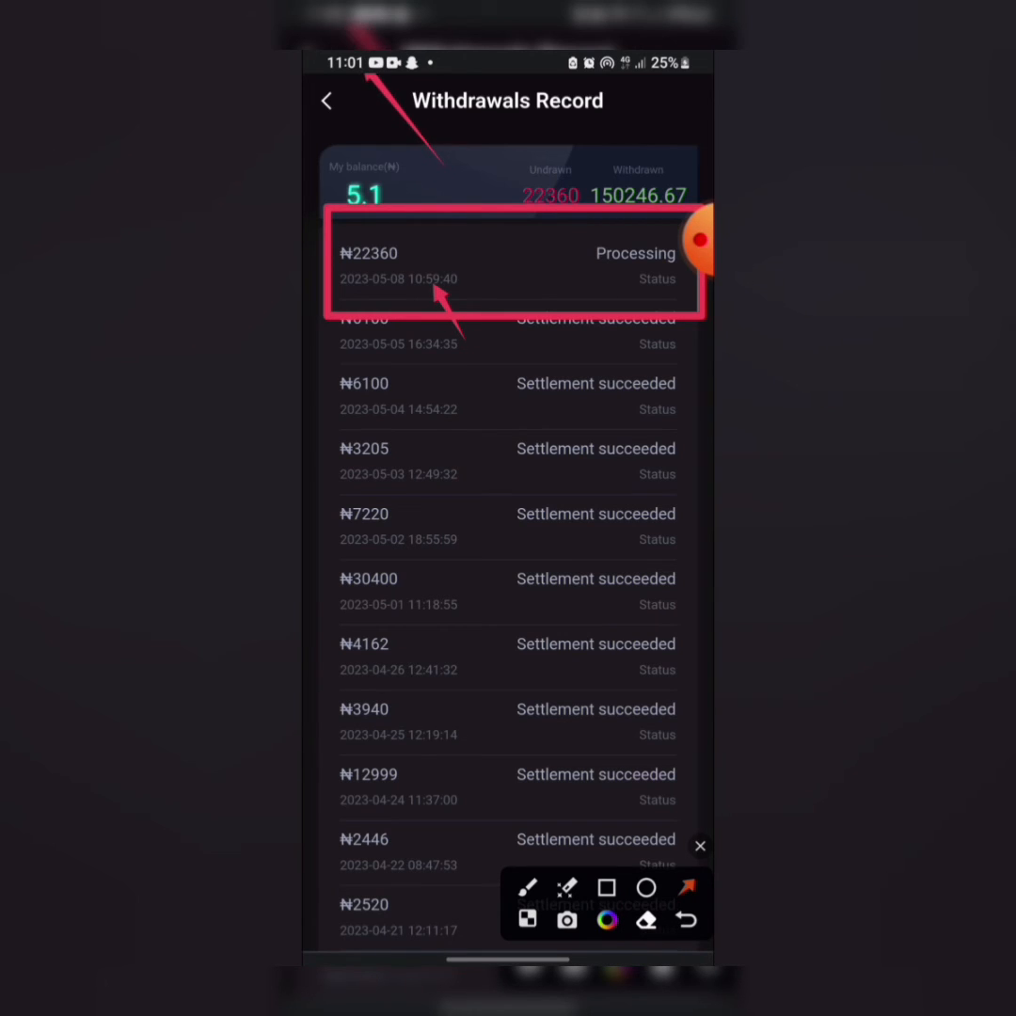
Bring up the NGN withdraw form with 22360 entered as the withdrawal amount
click(700, 845)
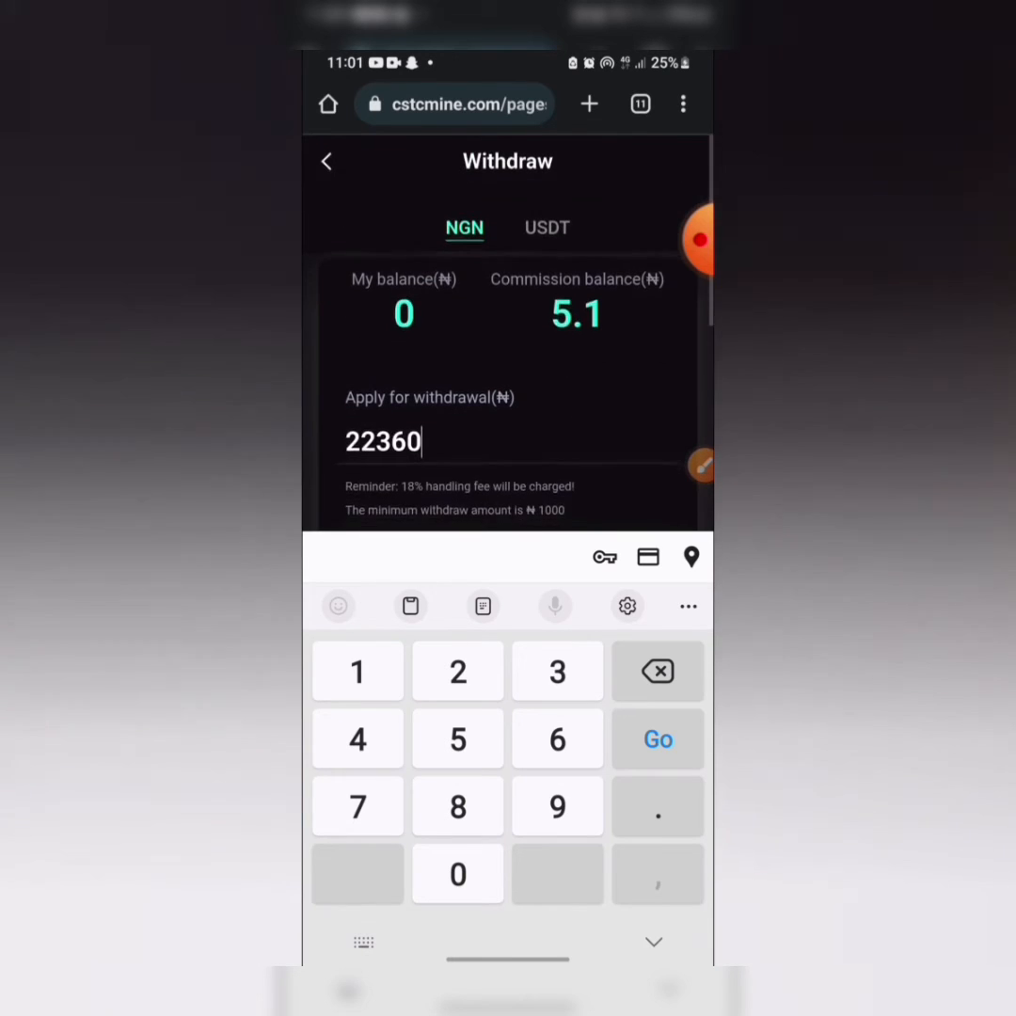
View the withdrawals record showing the ₦22360 withdrawal as Settlement succeeded, balance ₦37.1
click(328, 162)
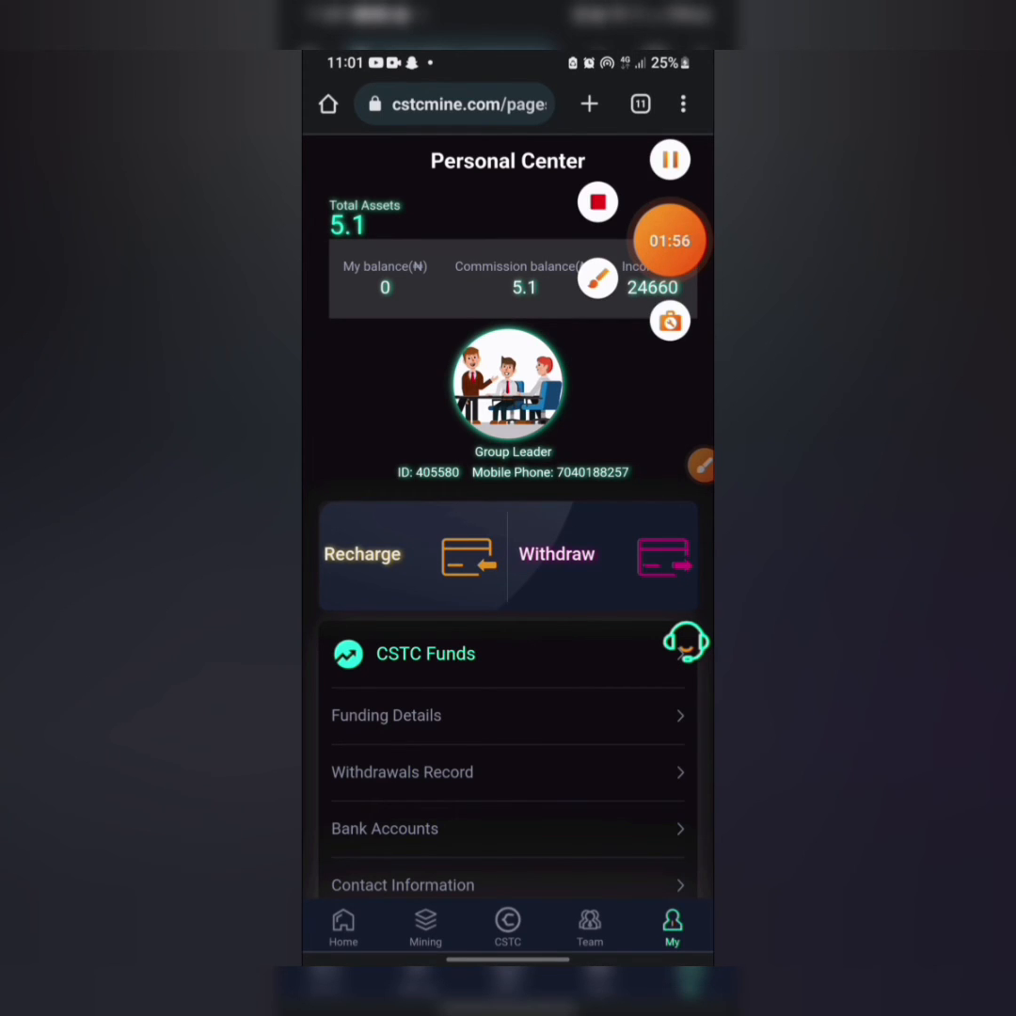
click(403, 772)
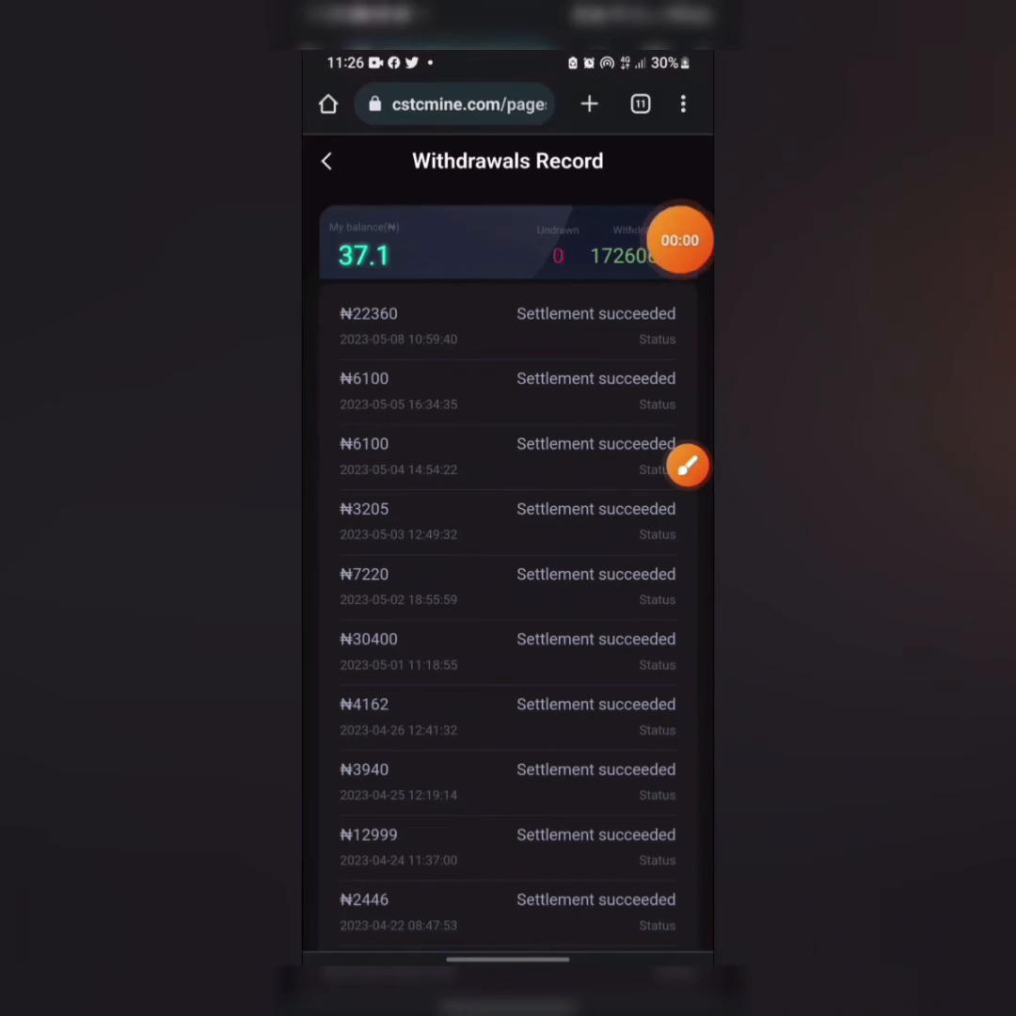